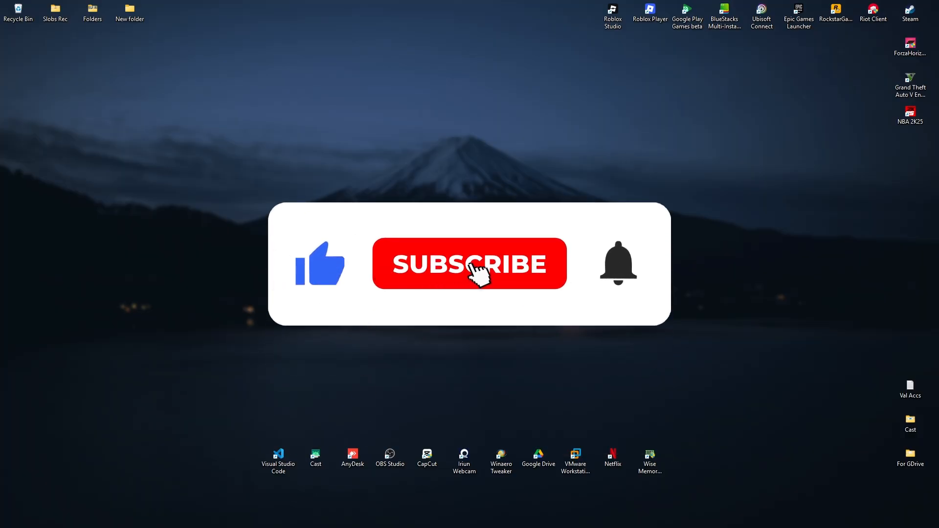
# - Open the %appdata% Roaming folder in File Explorer
pyautogui.click(469, 264)
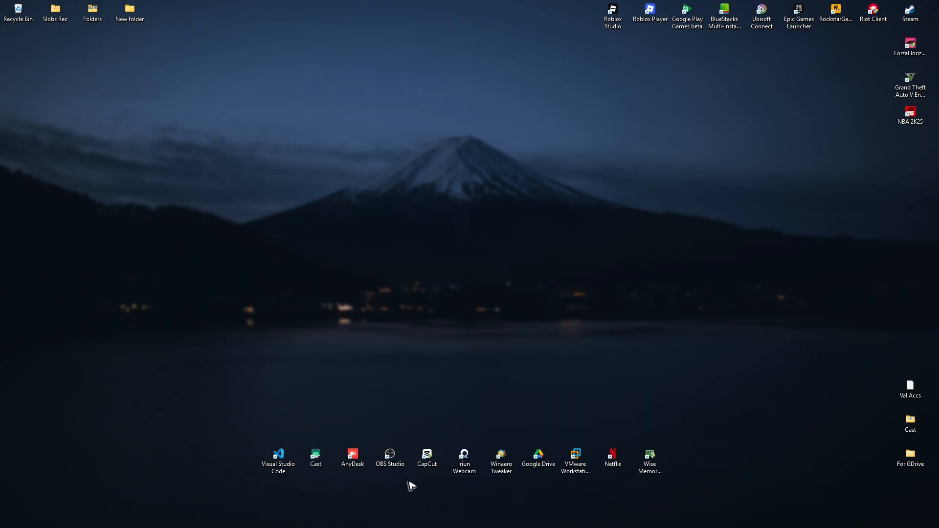
pyautogui.click(350, 516)
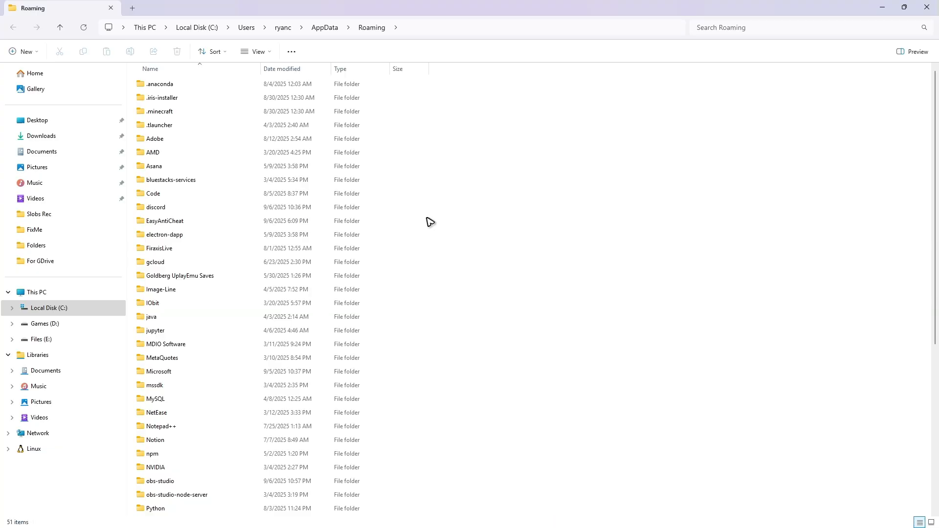
# - Open the discord folder and select Cache, Code Cache and GPUCache
pyautogui.click(155, 206)
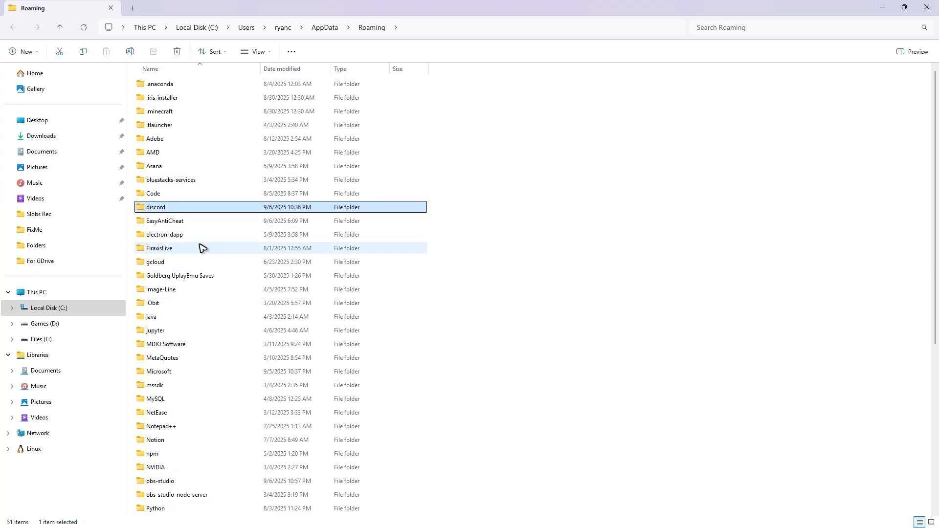
pyautogui.doubleClick(154, 207)
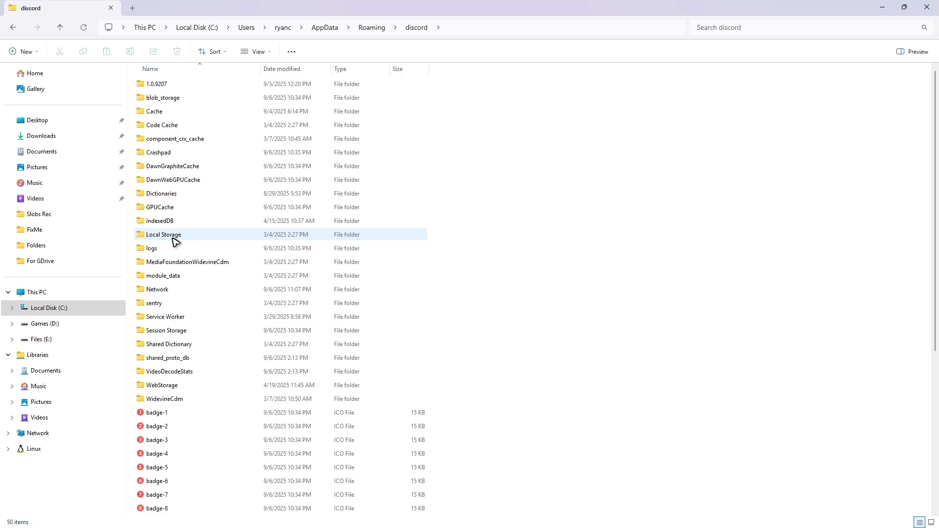
pyautogui.click(154, 112)
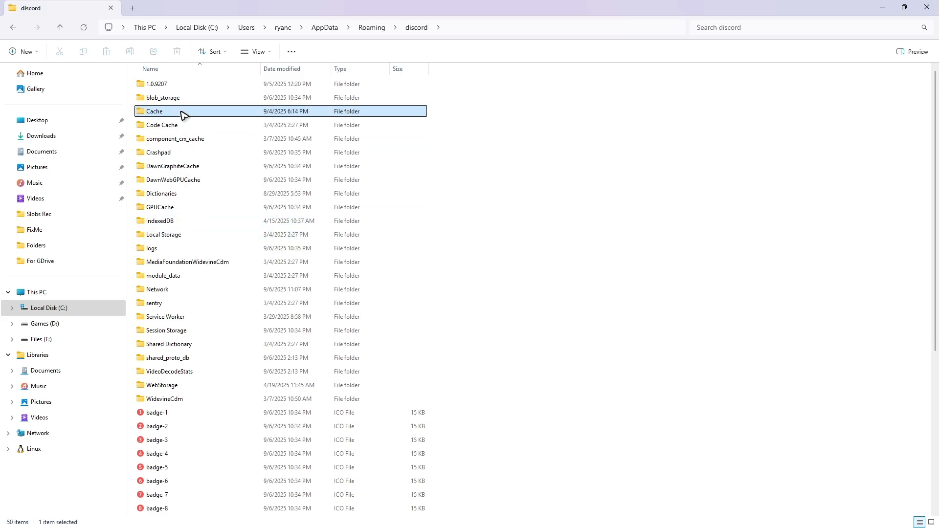
pyautogui.click(162, 125)
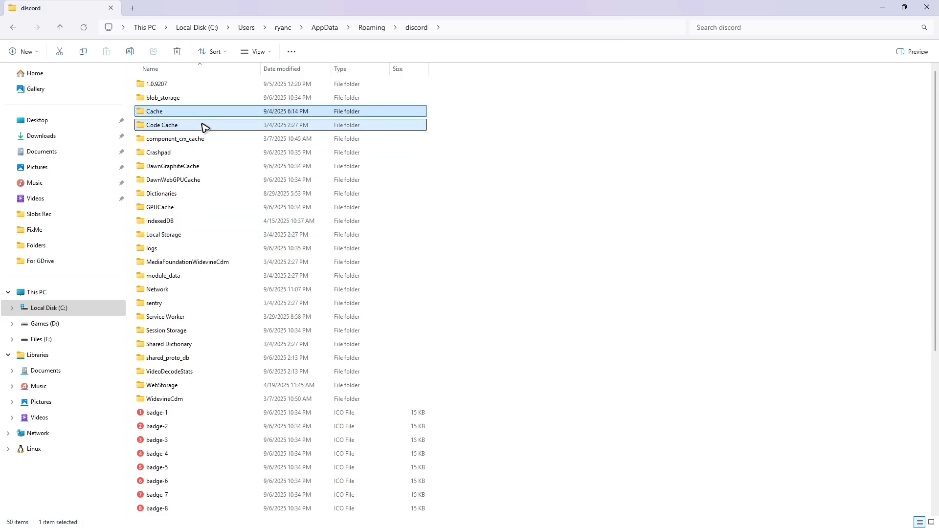
pyautogui.click(162, 125)
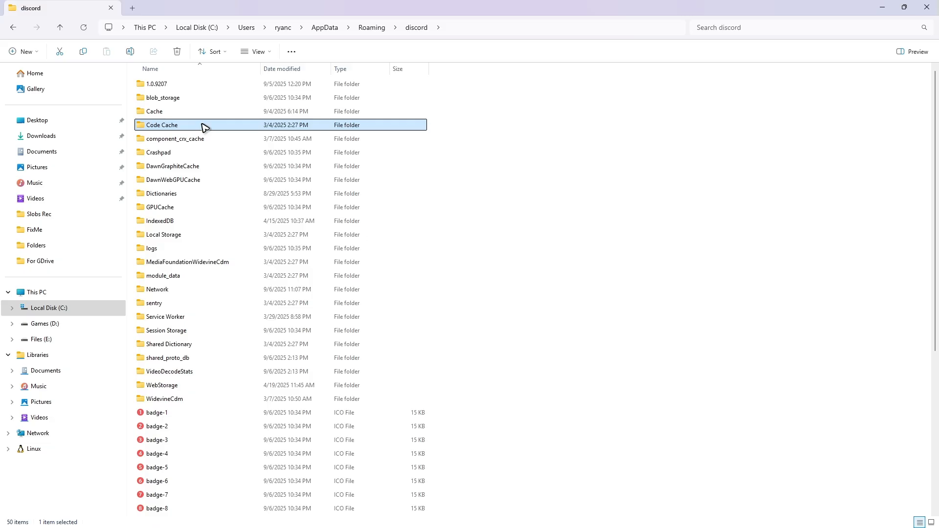
pyautogui.click(160, 206)
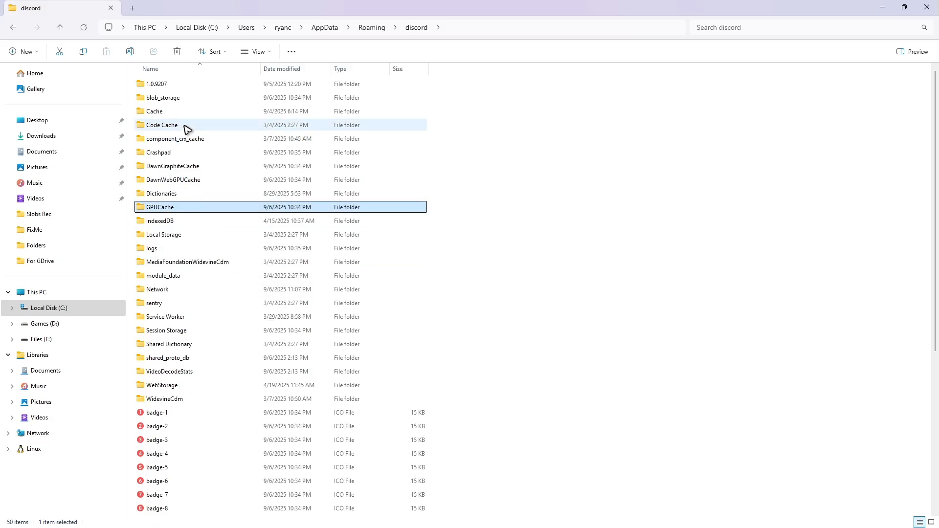
pyautogui.click(154, 111)
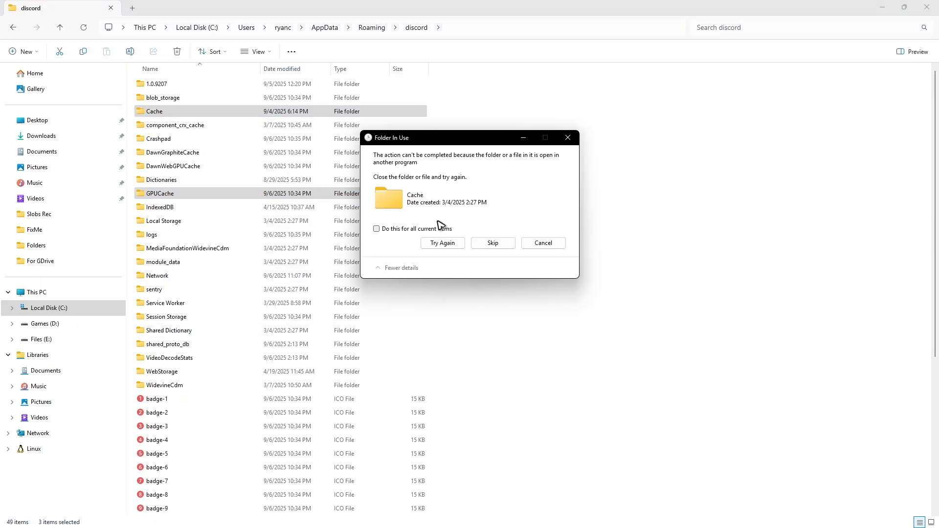
pyautogui.moveTo(423, 167)
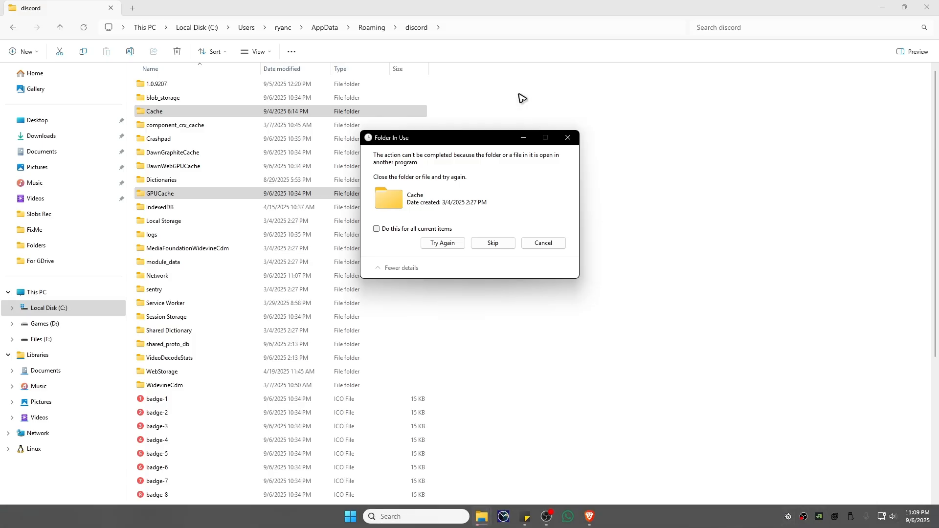
# - Delete the selected cache folders, answering the Folder In Use prompt
pyautogui.click(442, 243)
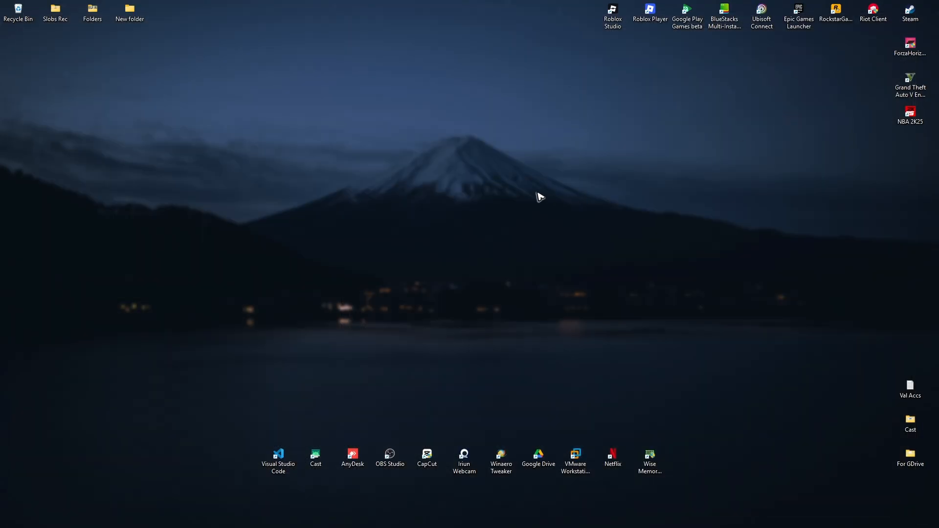
pyautogui.moveTo(601, 272)
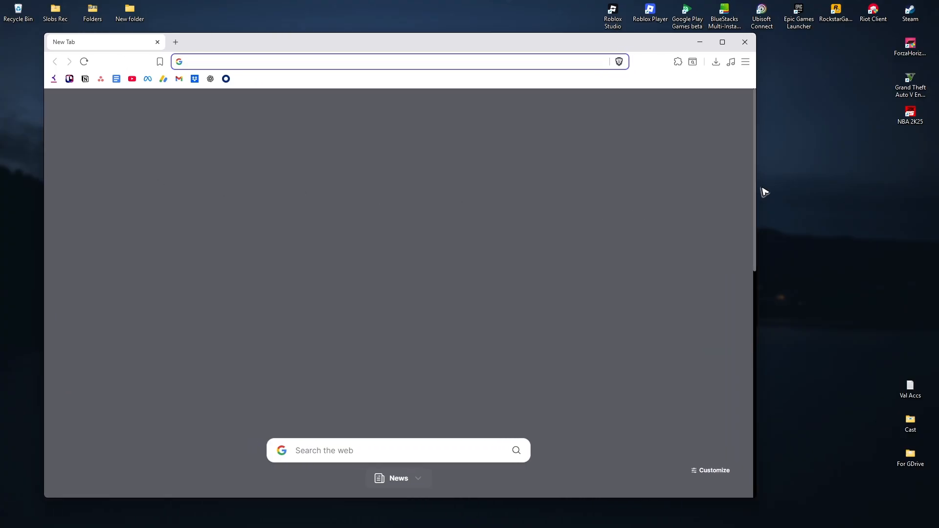
# - Enter 'discord' in Brave's address bar to load discord.com
pyautogui.write('discord.com')
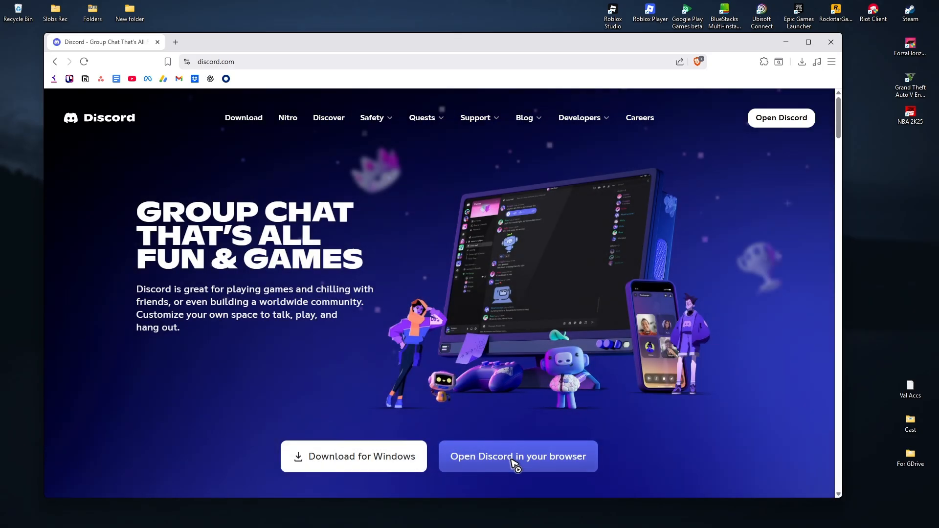
# - Launch Discord in the browser and go to Gift Inventory's View Quests page
pyautogui.click(518, 456)
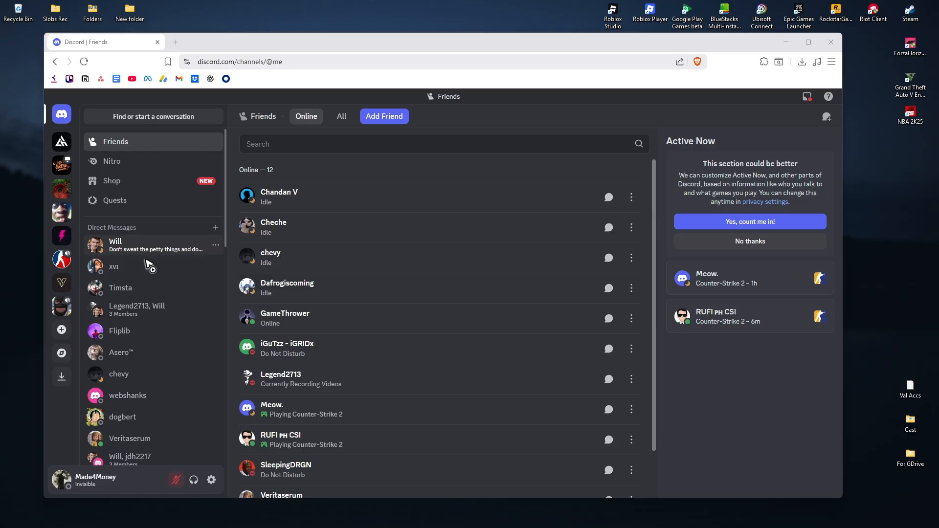
pyautogui.moveTo(211, 479)
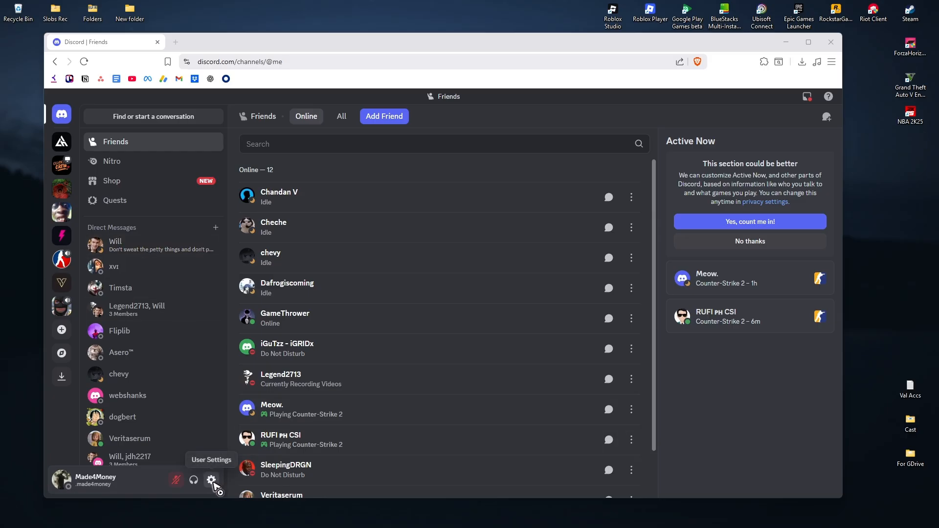
pyautogui.click(211, 479)
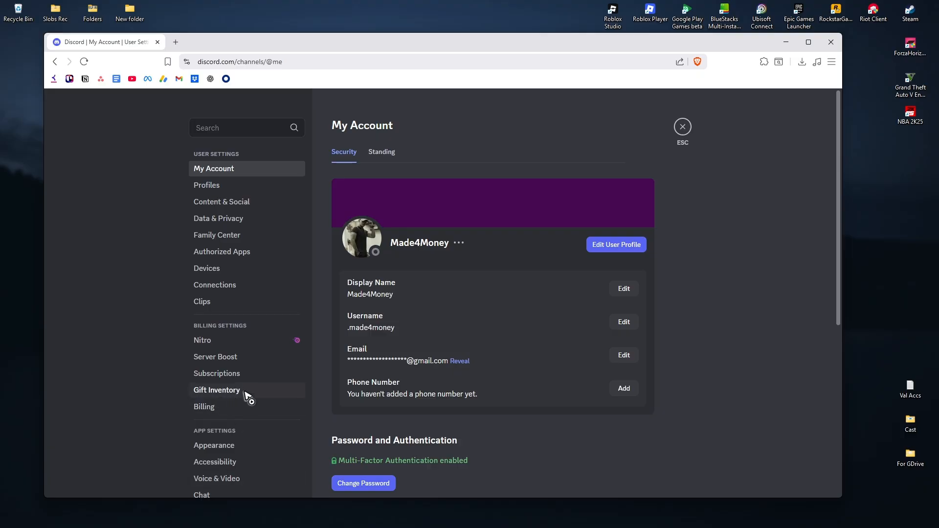
pyautogui.click(217, 390)
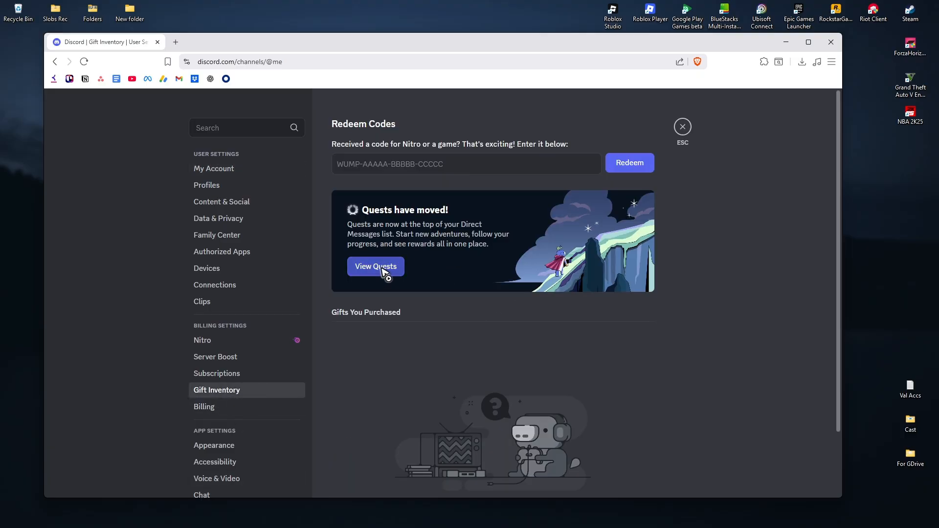
pyautogui.click(376, 267)
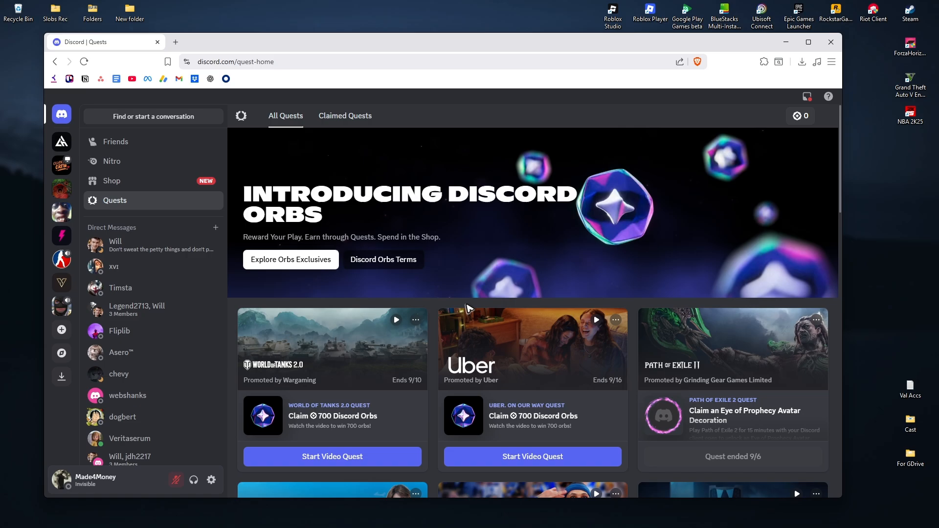
# - Start the World of Tanks 2.0 video quest, then close the video player
pyautogui.scroll(-3)
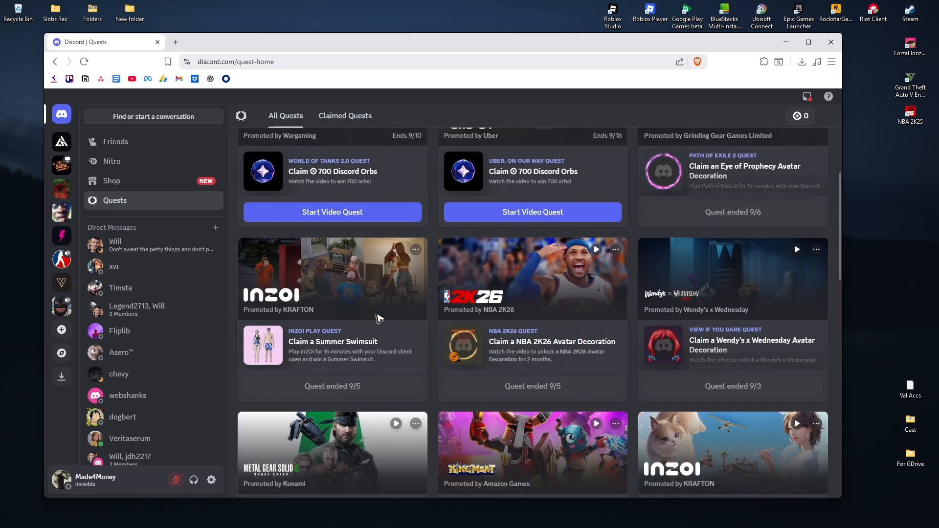
pyautogui.click(331, 211)
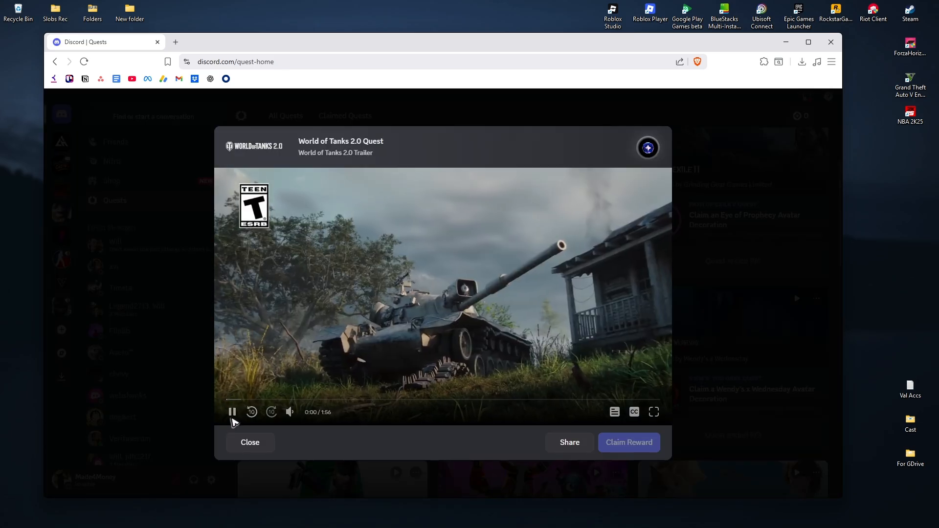
pyautogui.click(250, 442)
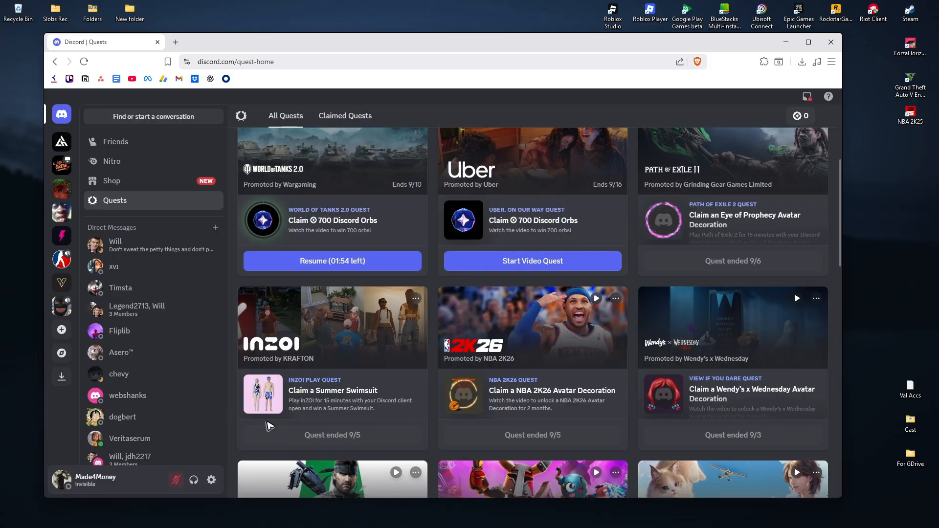